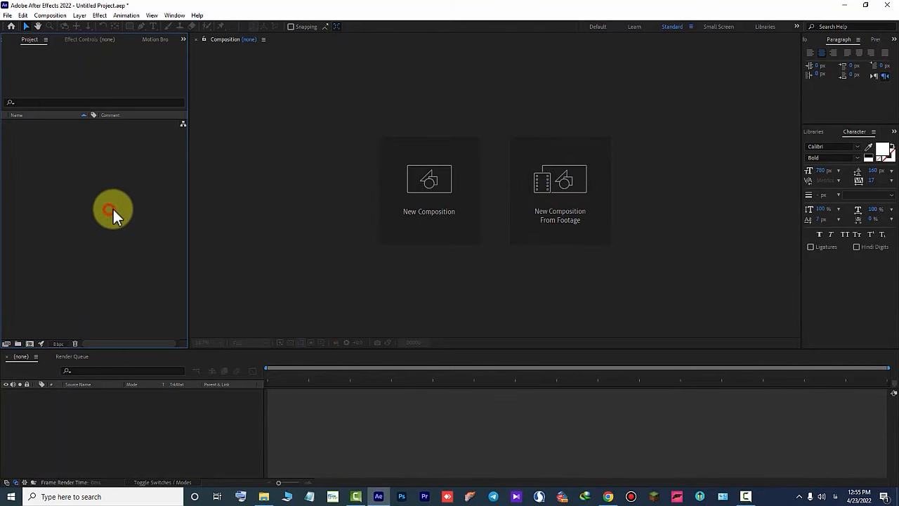
Import the waterfall JPG into the Project panel via Import > File.
right_click(112, 211)
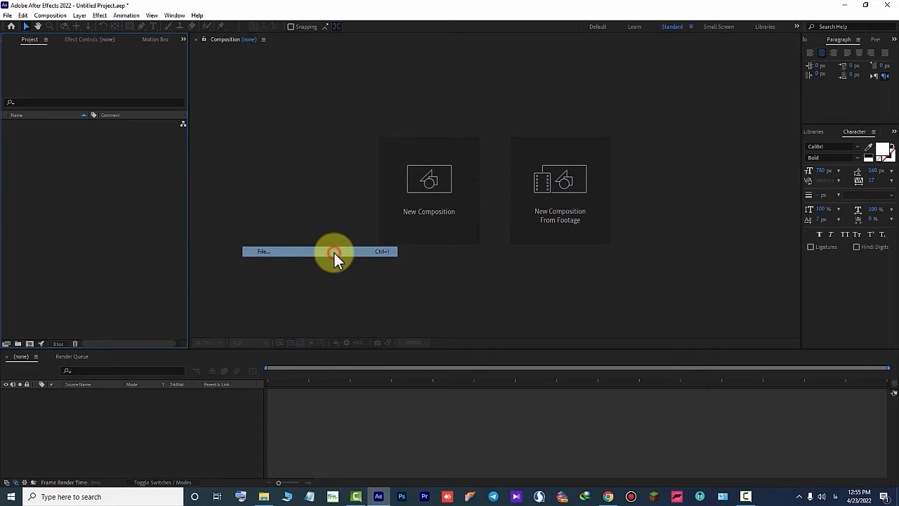
left_click(262, 251)
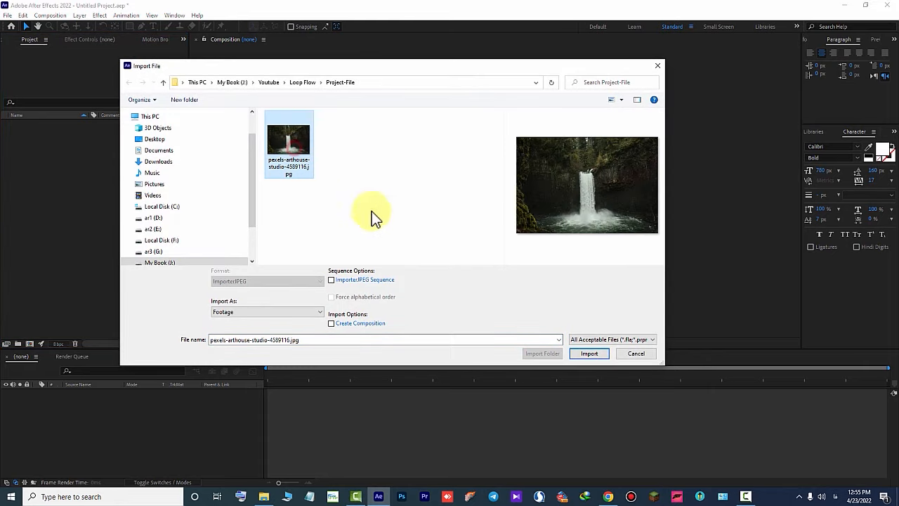
left_click(588, 352)
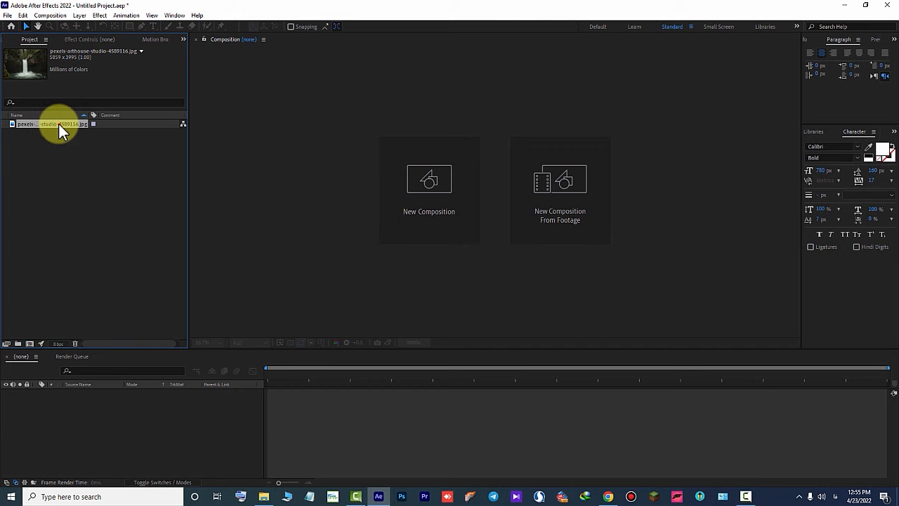
Make a new composition from the waterfall photo and scale the layer to fill the frame.
left_click_drag(53, 124, 302, 411)
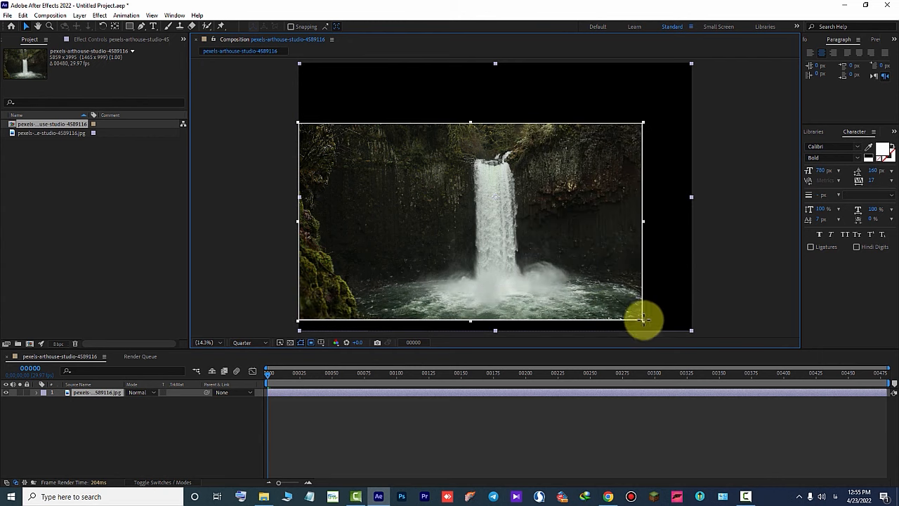
left_click_drag(642, 320, 692, 330)
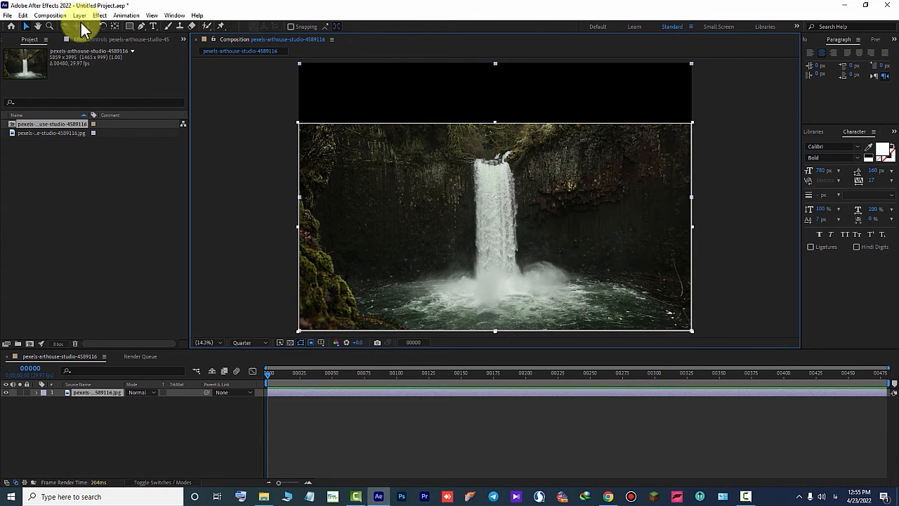
left_click(75, 16)
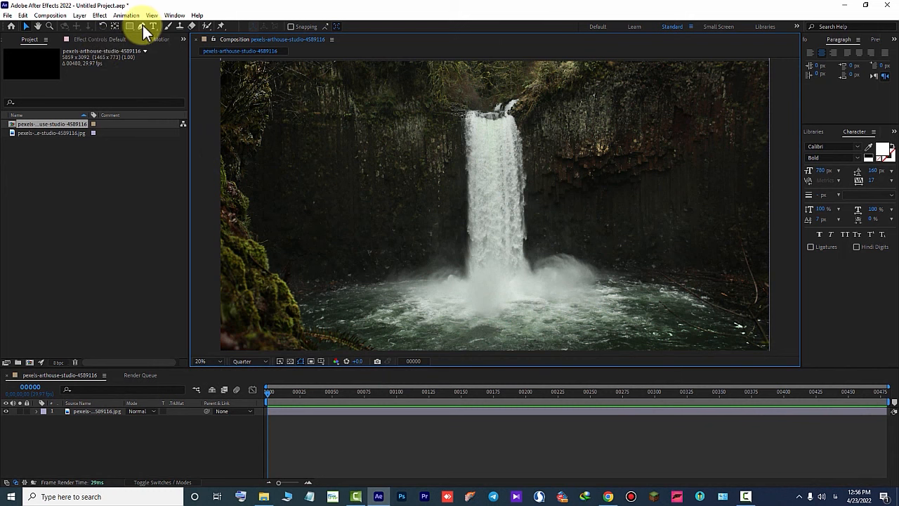
Pen two open paths, Mask 1 and Mask 2, down the left and right edges of the falling water.
left_click(144, 26)
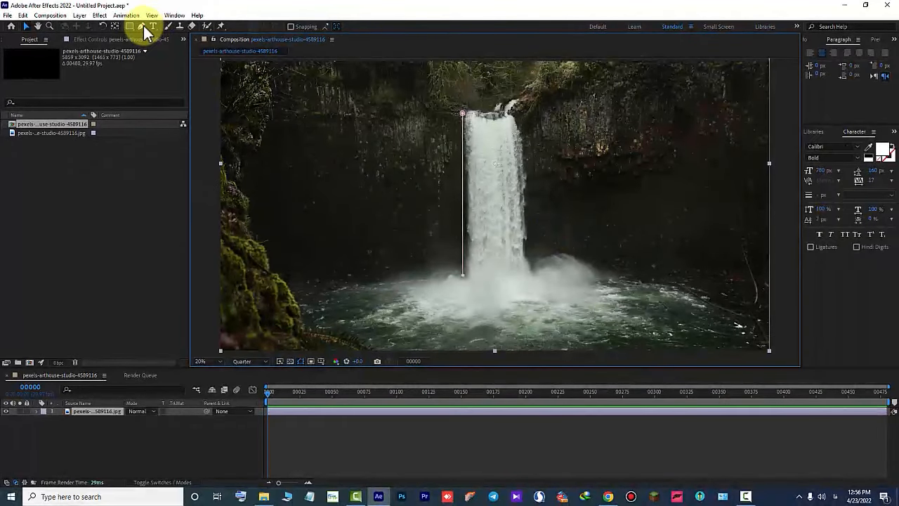
left_click(141, 26)
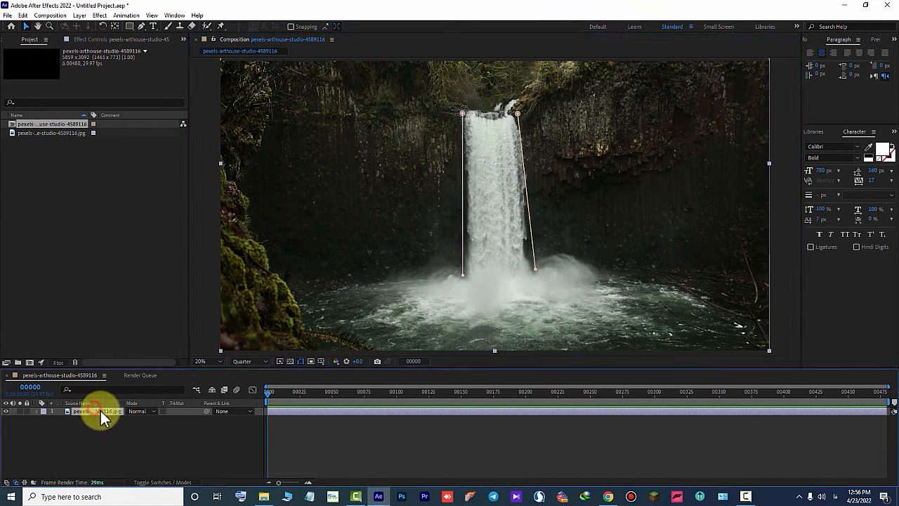
left_click(103, 15)
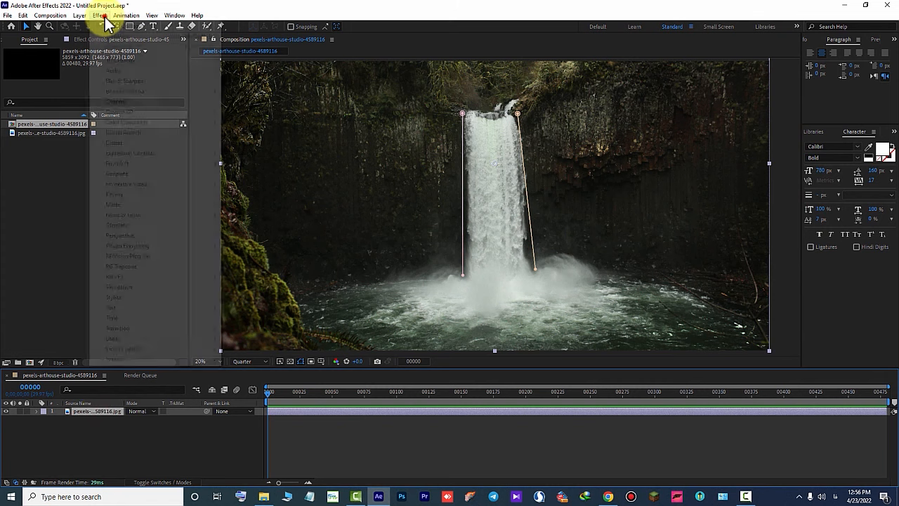
Apply Effect > irrealix > loopFlow to the waterfall layer.
left_click(99, 15)
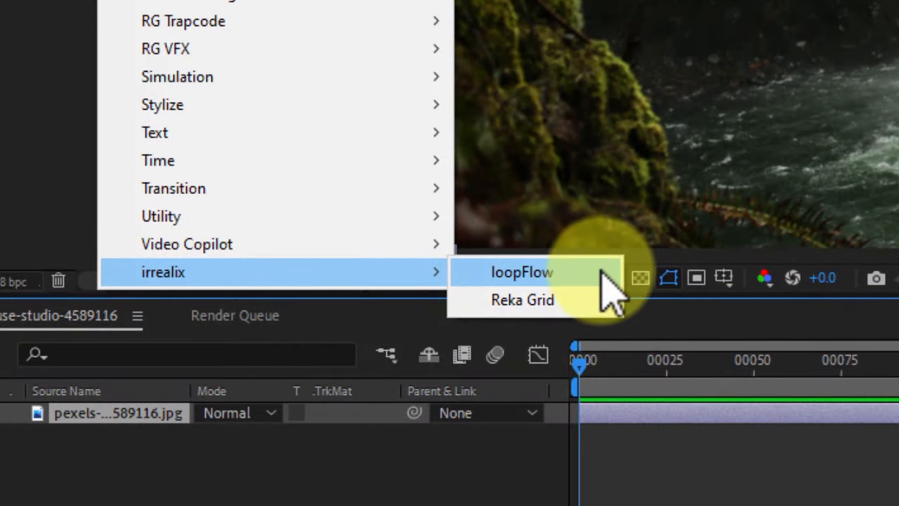
left_click(518, 272)
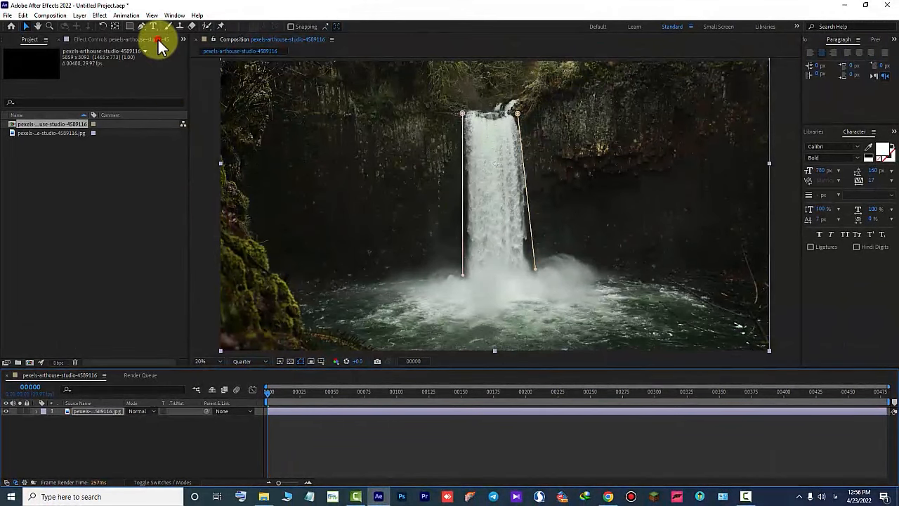
left_click(158, 40)
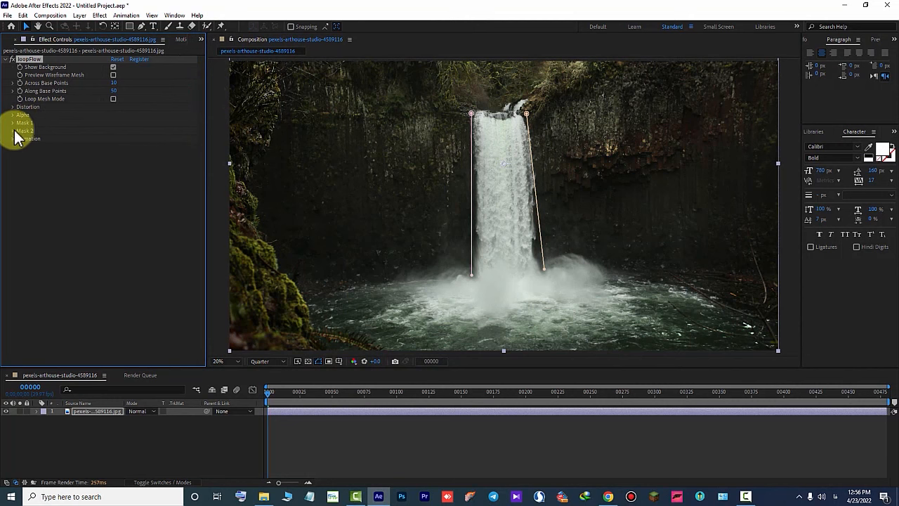
Assign Mask 1 and Mask 2 to loopFlow's two mask slots in Effect Controls.
left_click(14, 123)
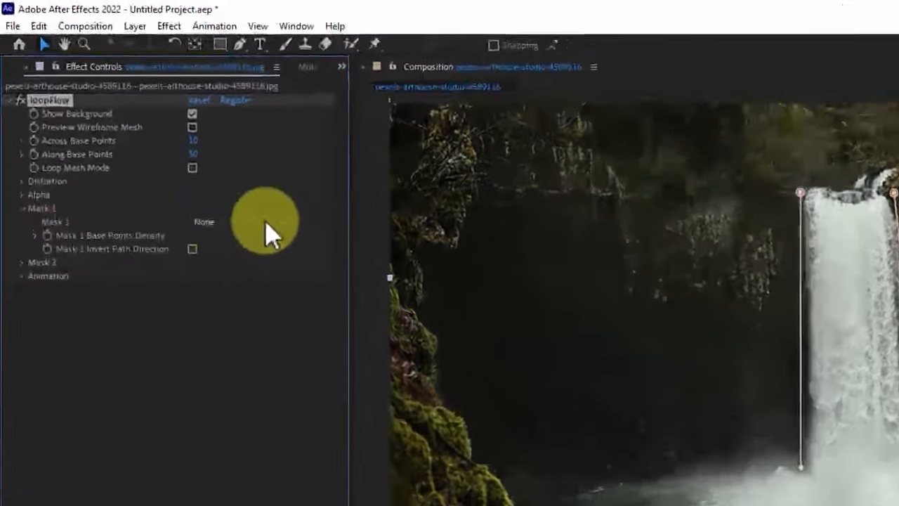
left_click(267, 223)
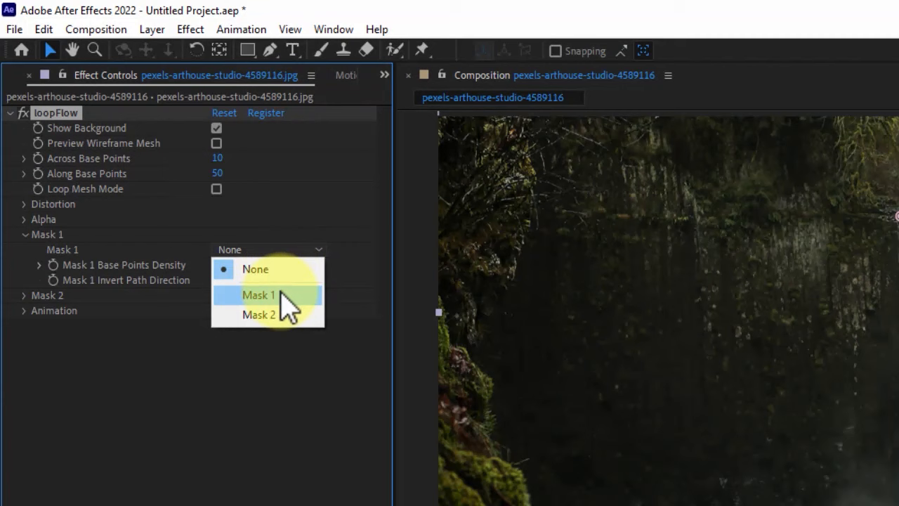
left_click(263, 295)
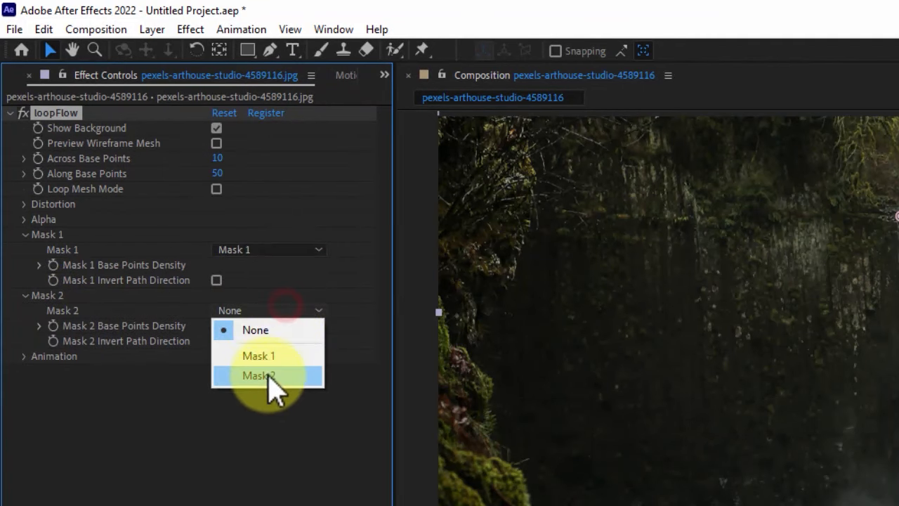
left_click(259, 375)
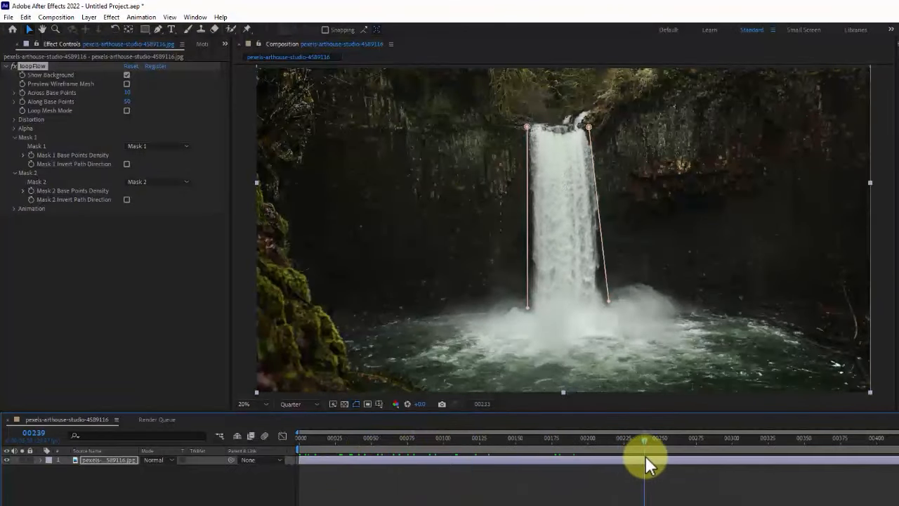
Hide the background and widen the right path outward toward the pool at its bottom.
left_click_drag(643, 441, 370, 440)
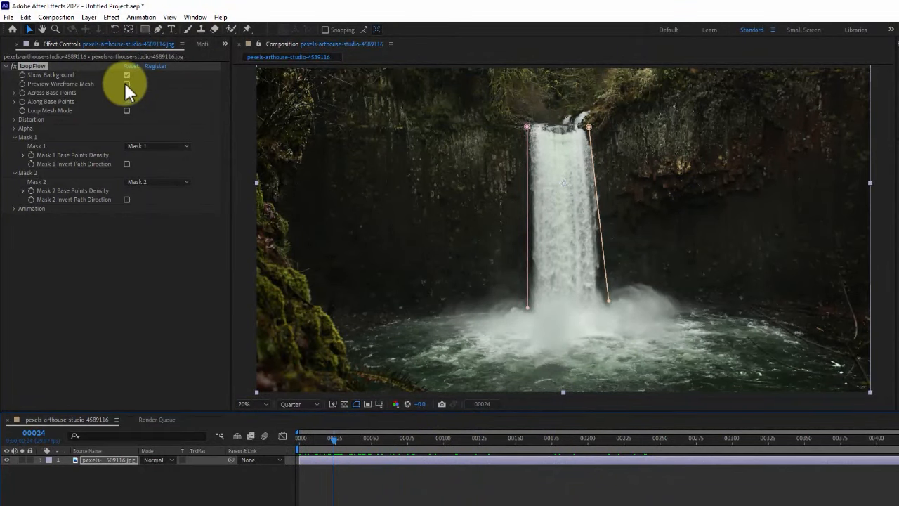
left_click(127, 75)
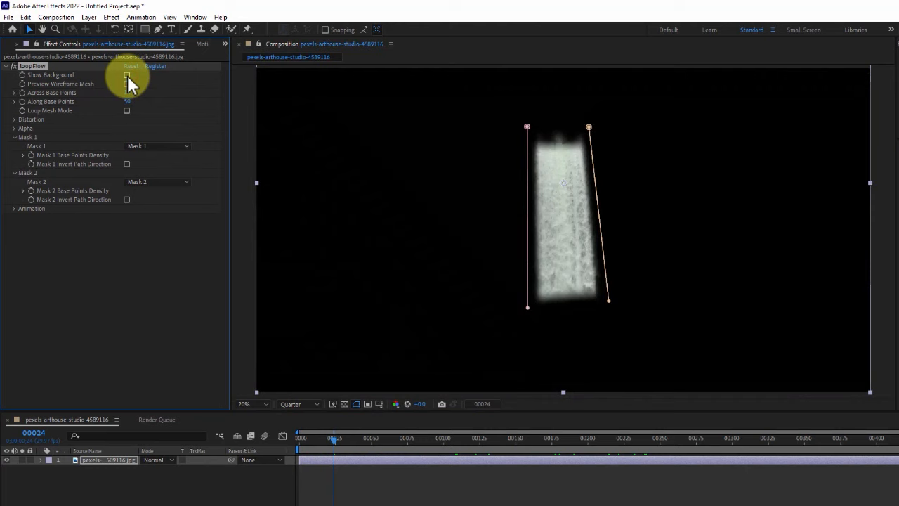
left_click(127, 75)
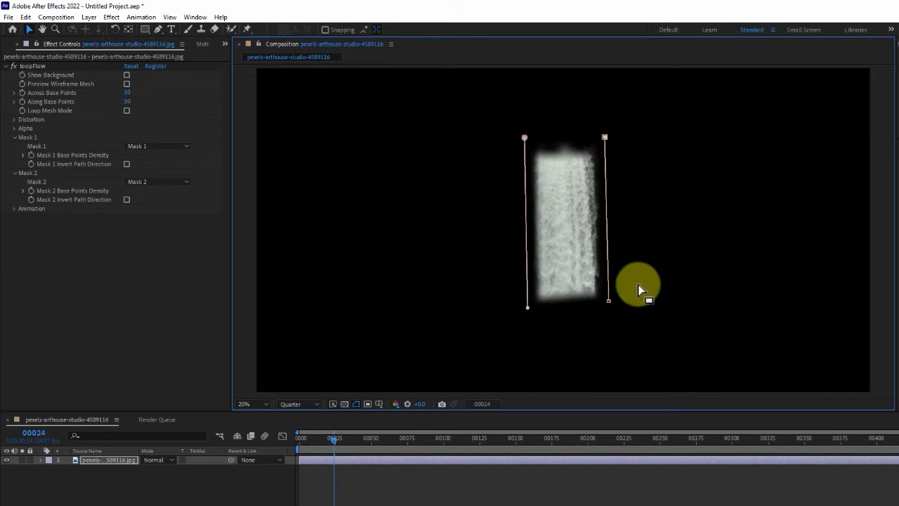
left_click_drag(608, 299, 648, 309)
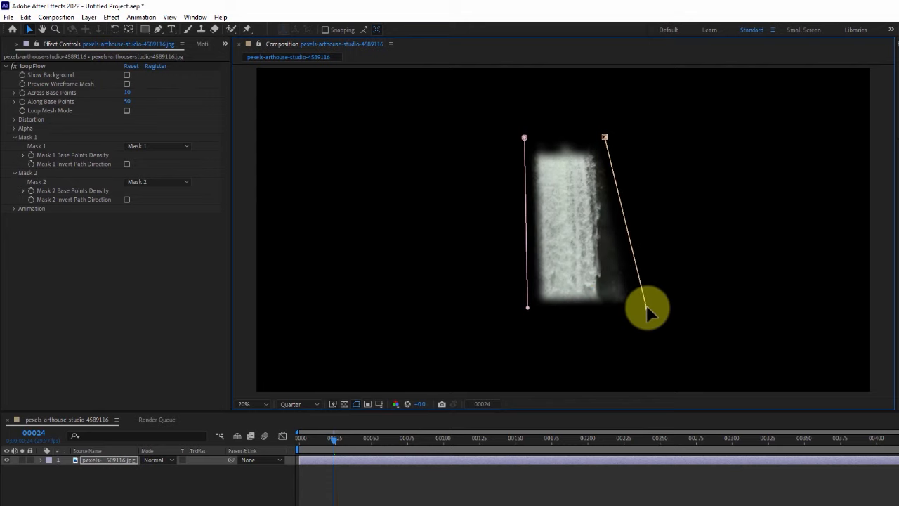
left_click_drag(647, 311, 620, 325)
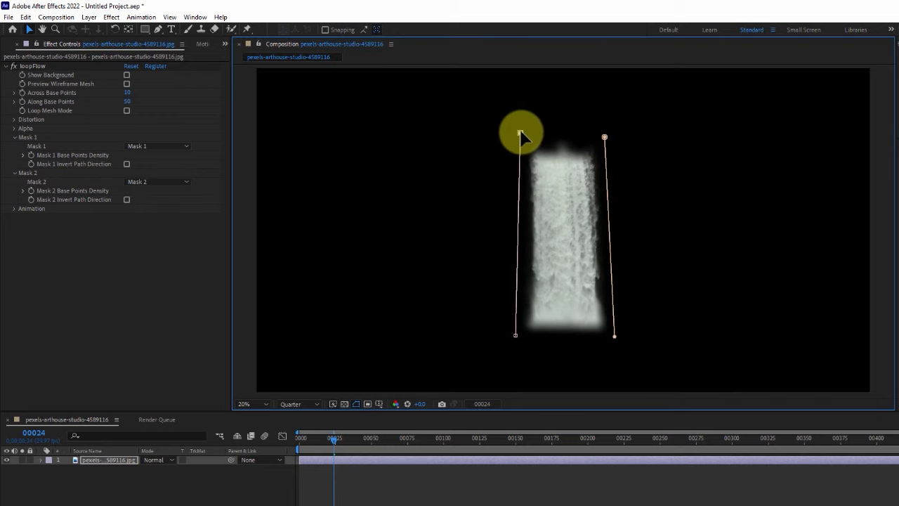
Reposition both paths' top points at the waterfall and show the background again.
left_click_drag(521, 133, 529, 118)
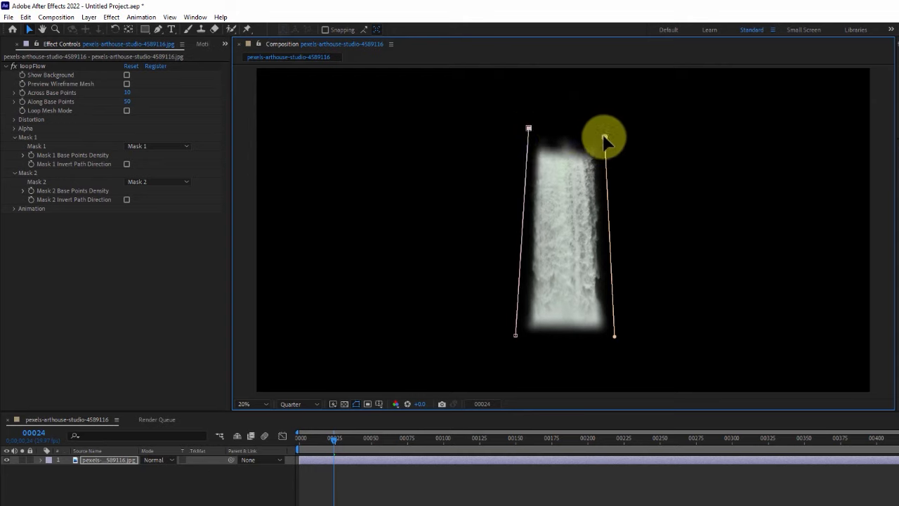
left_click_drag(605, 135, 592, 132)
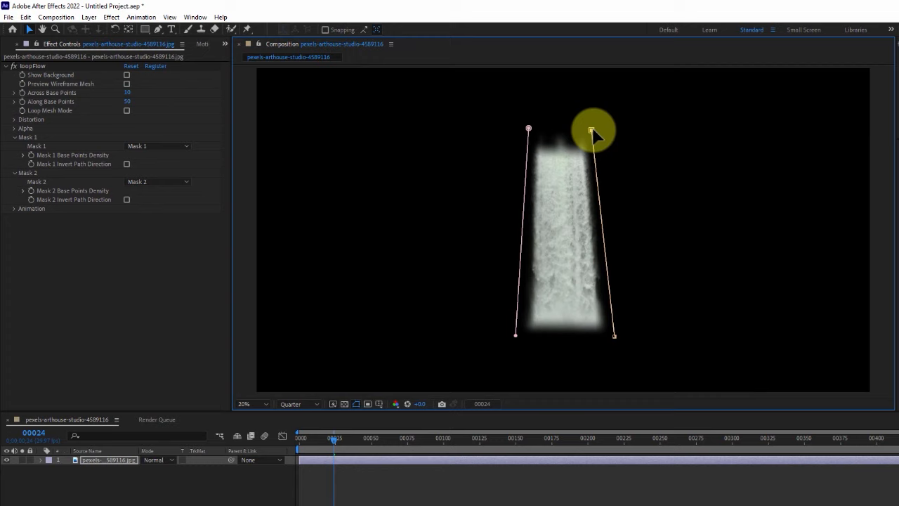
left_click_drag(591, 130, 528, 137)
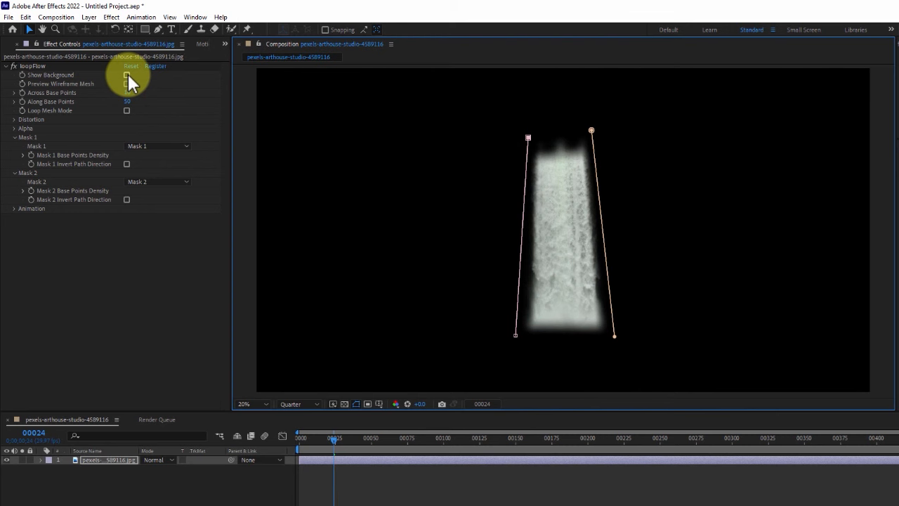
left_click(127, 75)
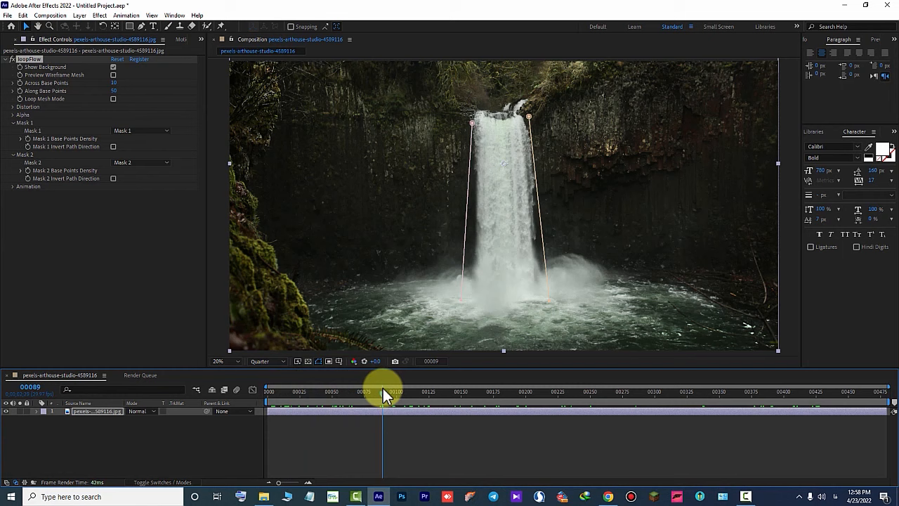
left_click_drag(383, 391, 587, 391)
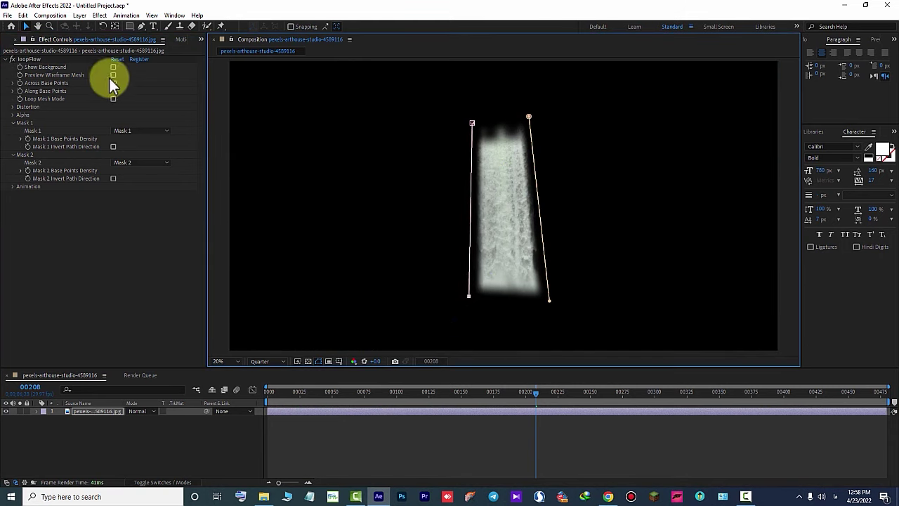
left_click(113, 67)
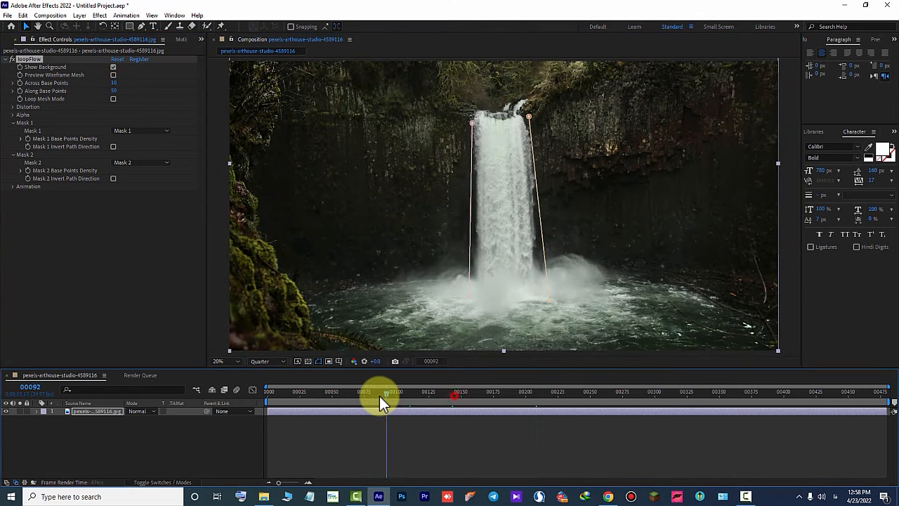
left_click_drag(383, 400, 295, 383)
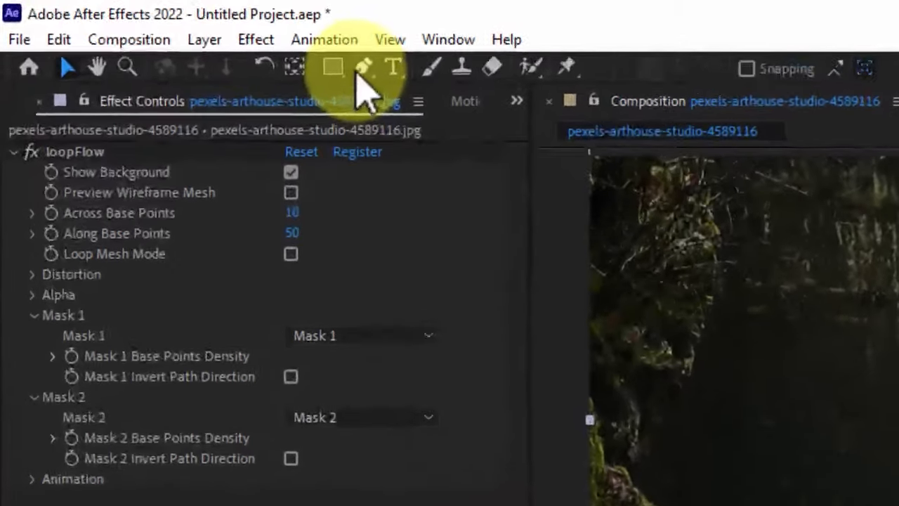
Pen Mask 3 across the left pool from the fall's base to the left bank and reveal the layer's masks.
left_click(362, 69)
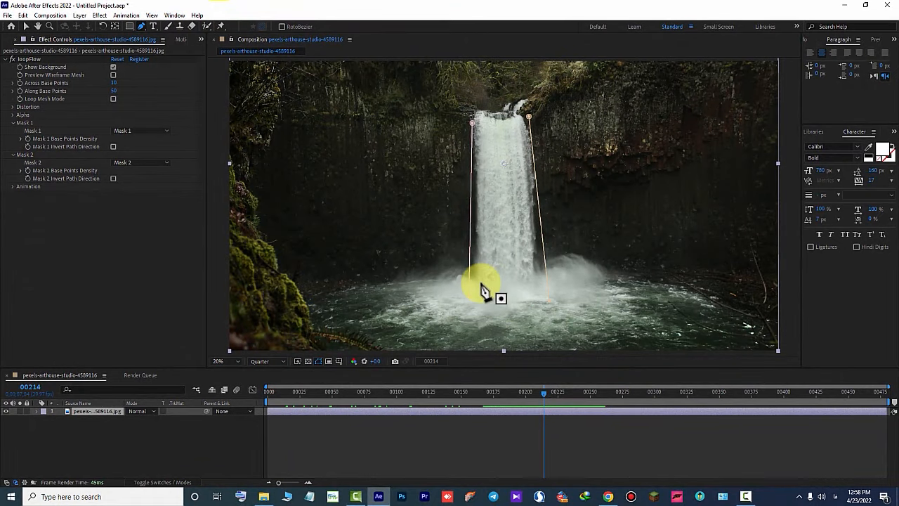
left_click_drag(501, 298, 362, 295)
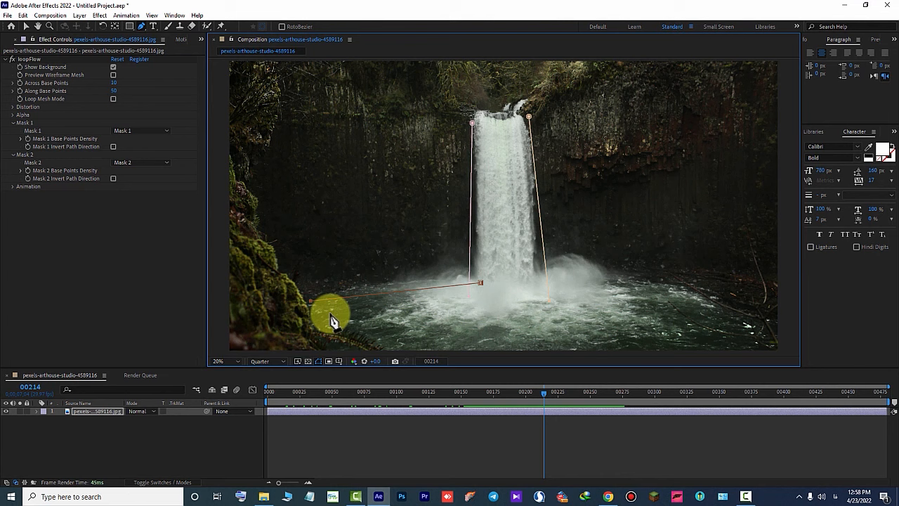
left_click(45, 412)
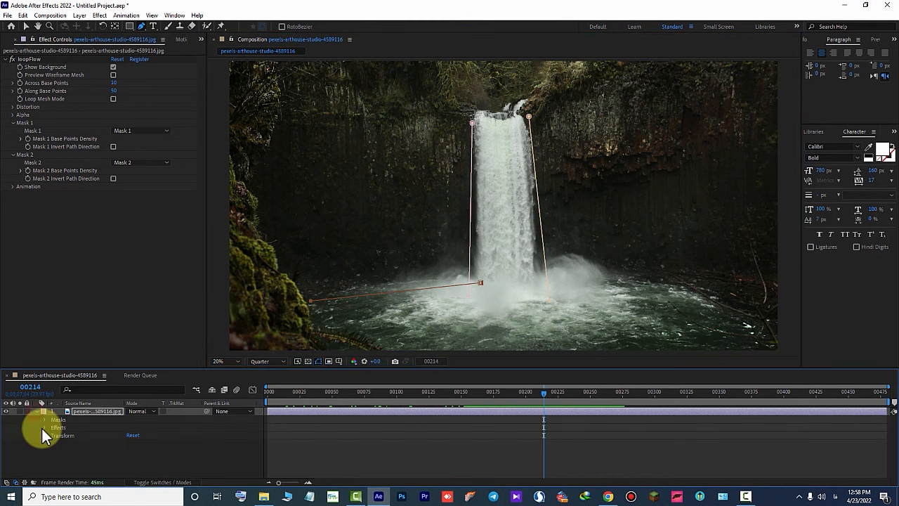
left_click(45, 426)
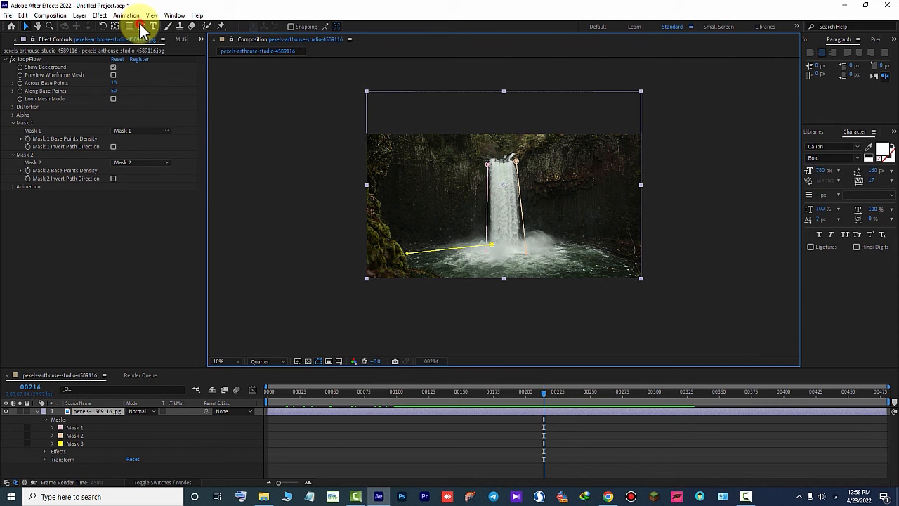
Pen Mask 4 along the right side of the pool and colour it green.
left_click(140, 26)
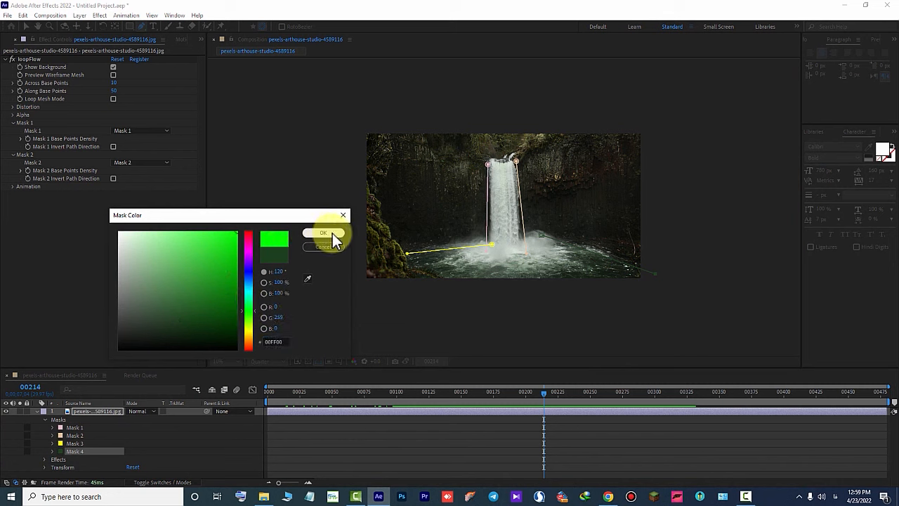
left_click(323, 232)
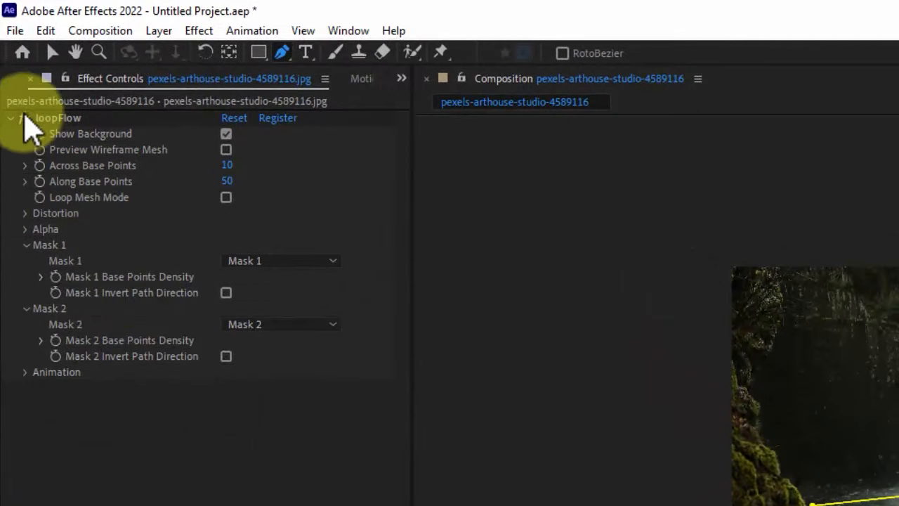
Duplicate loopFlow via Edit > Duplicate to get loopFlow 2 on the layer.
left_click(10, 117)
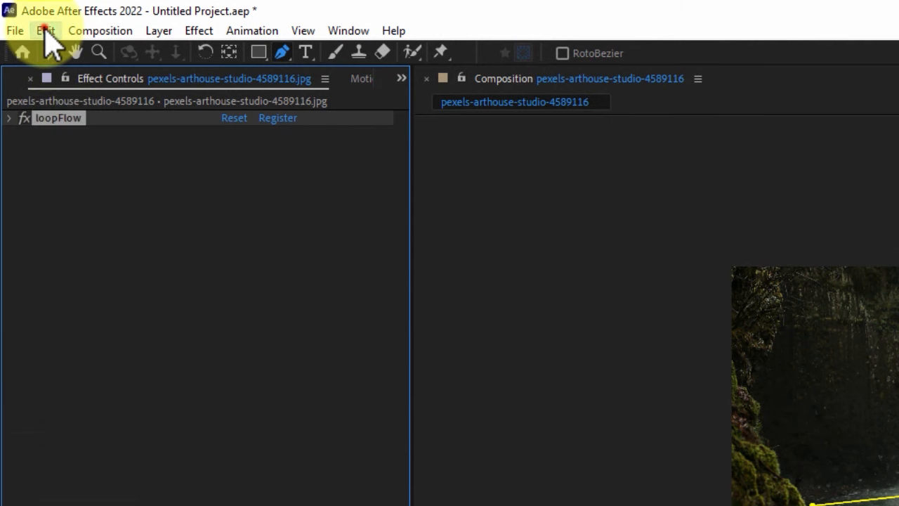
left_click(45, 30)
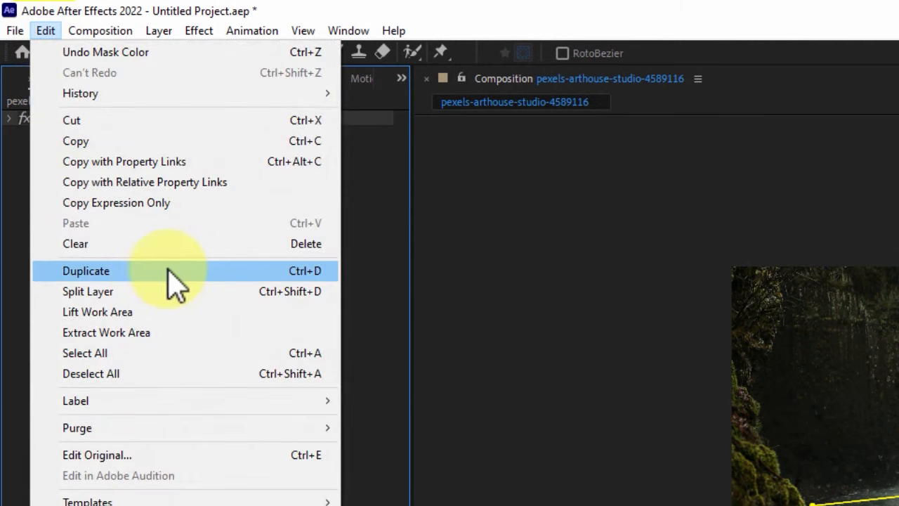
left_click(167, 269)
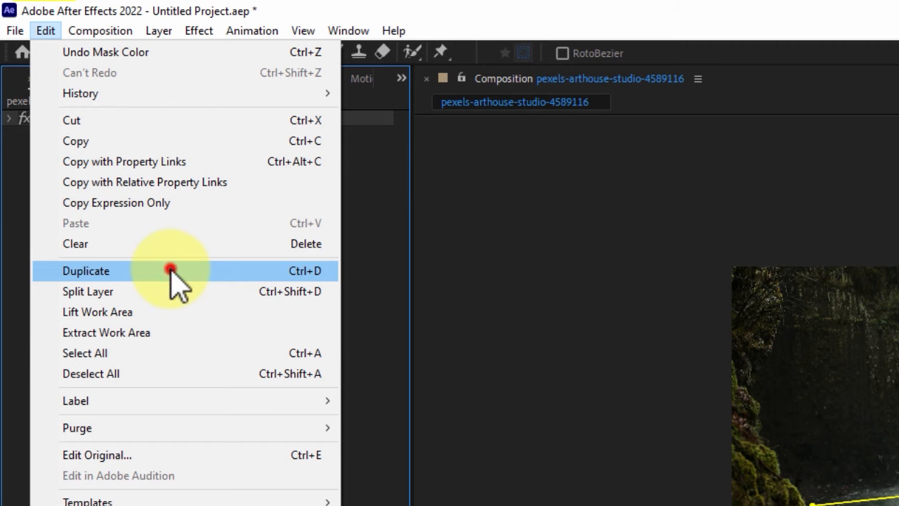
left_click(86, 270)
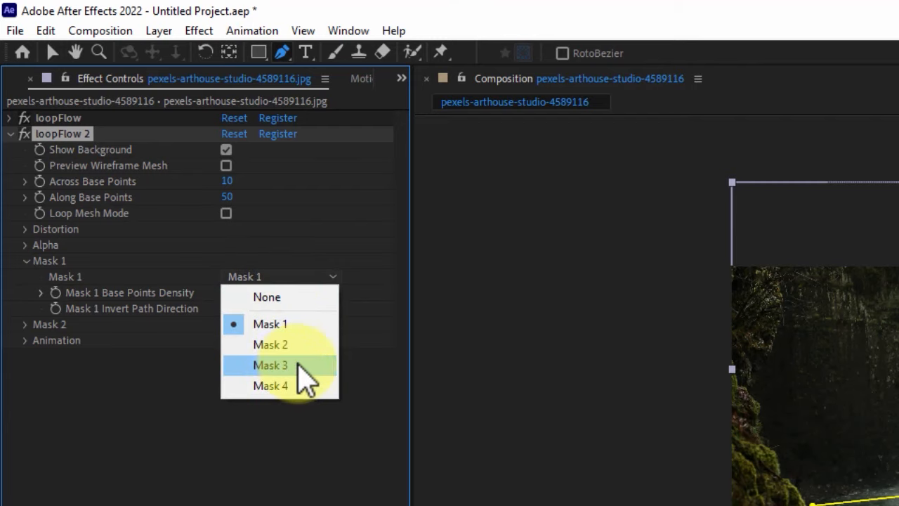
Set loopFlow 2 to use Mask 3 and Mask 4, then scrub the timeline to preview the pool flow.
left_click(271, 366)
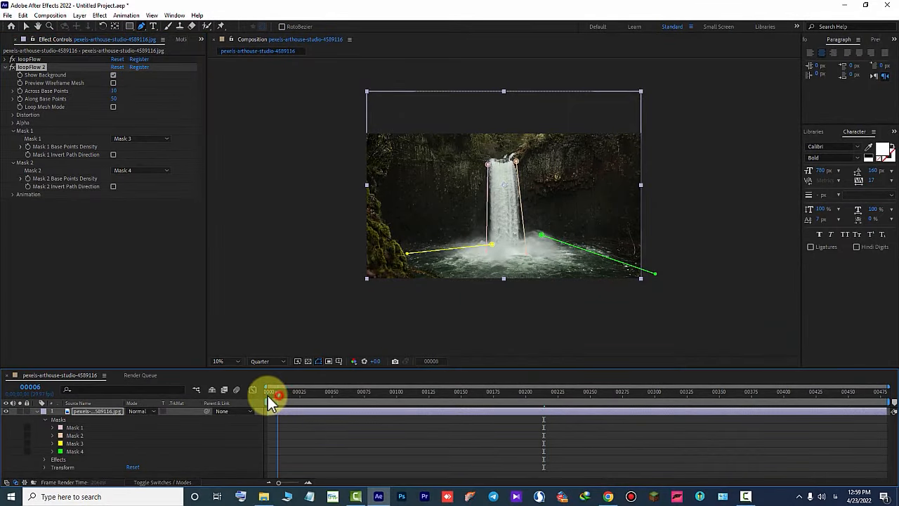
left_click_drag(279, 391, 450, 391)
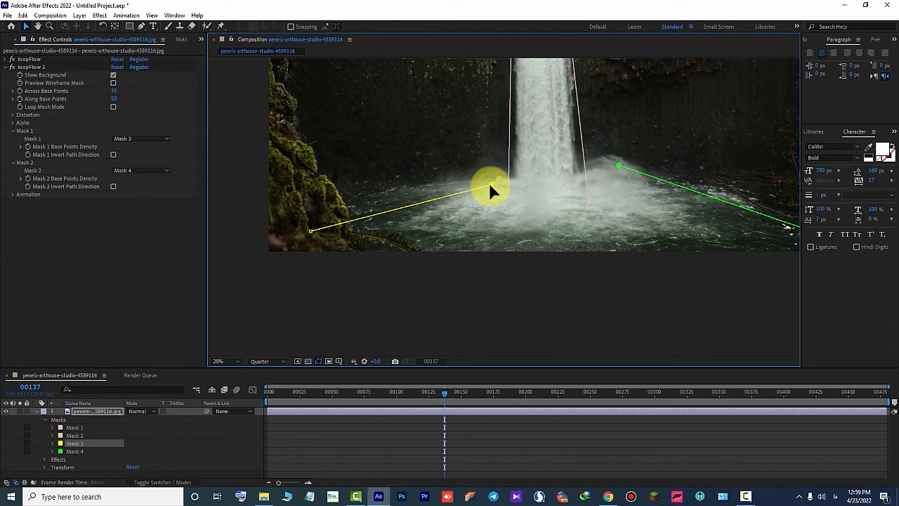
Adjust the left pool mask's inner end and push the right pool mask's outer end past the frame.
left_click_drag(491, 189, 330, 235)
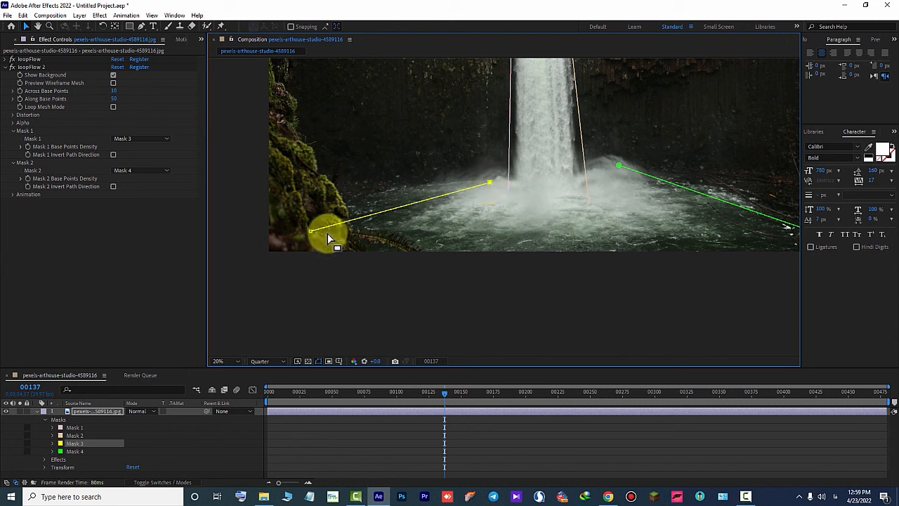
left_click_drag(311, 230, 270, 232)
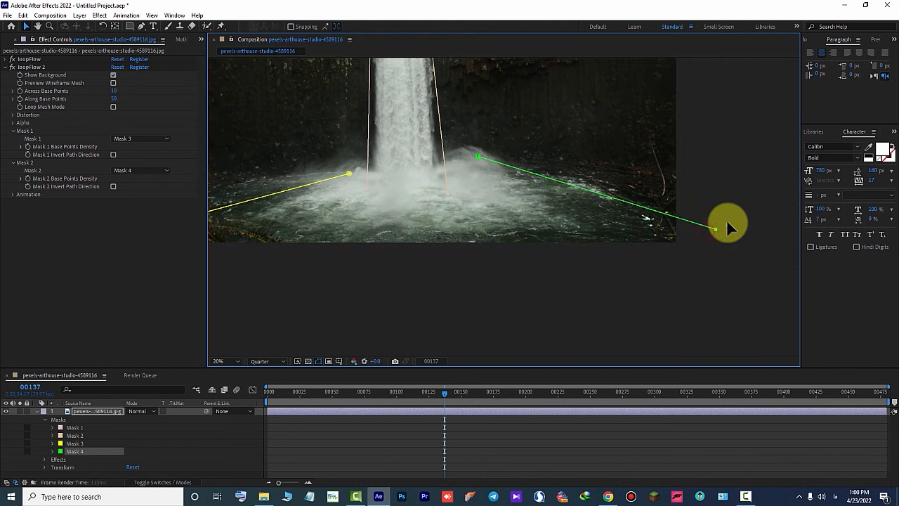
left_click_drag(714, 229, 758, 255)
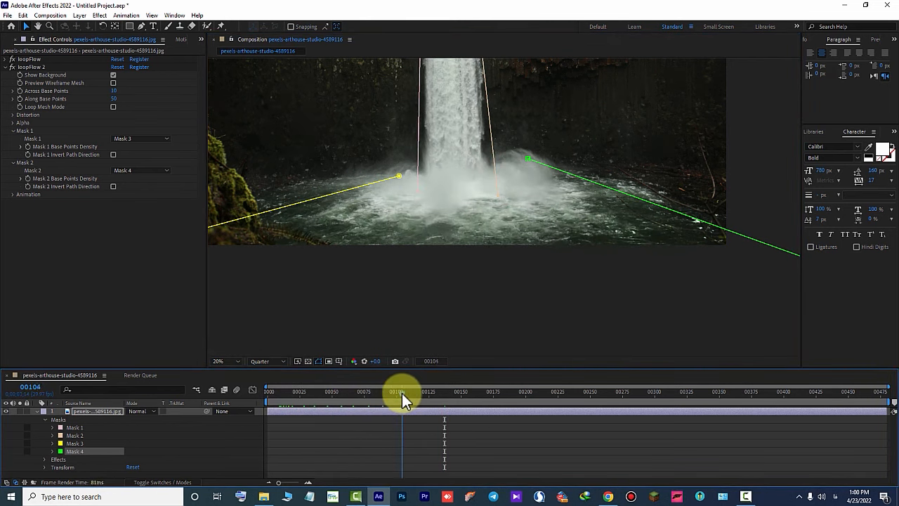
Scrub through frames to preview the pool flowing in a loop.
left_click_drag(398, 391, 561, 391)
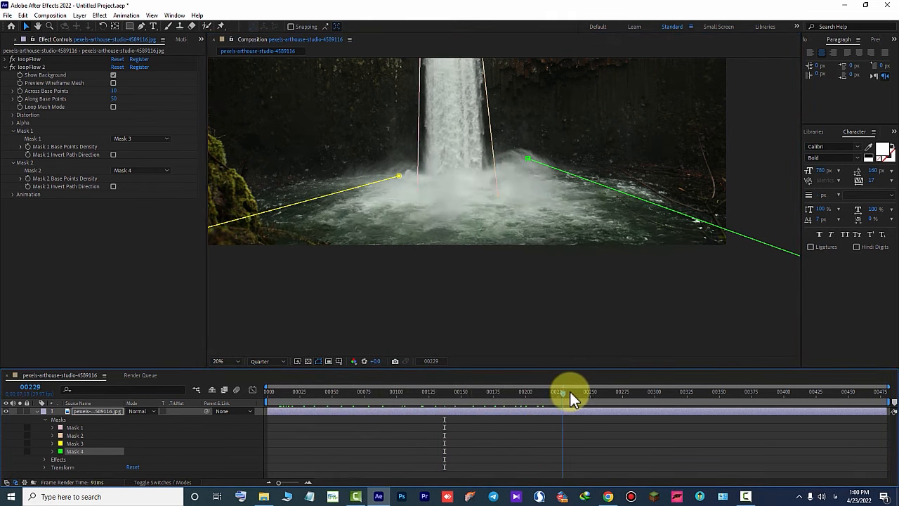
left_click_drag(562, 391, 643, 391)
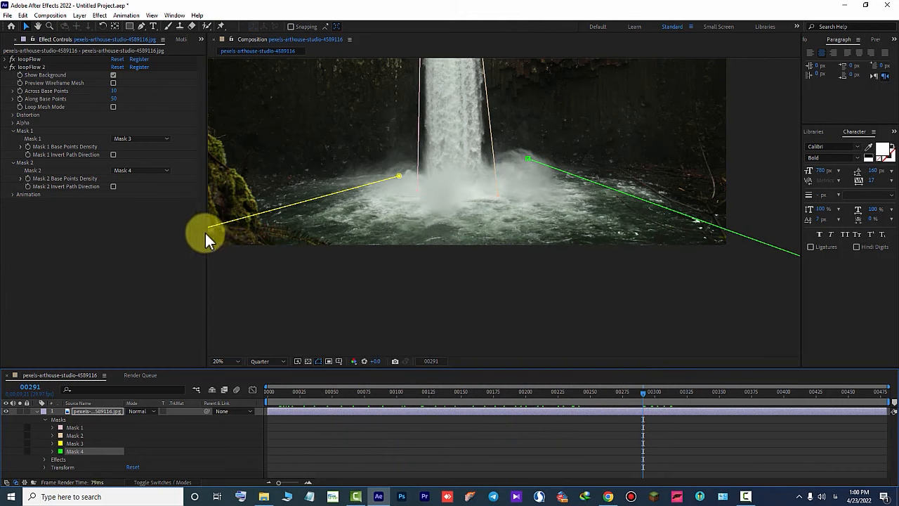
left_click_drag(207, 238, 355, 221)
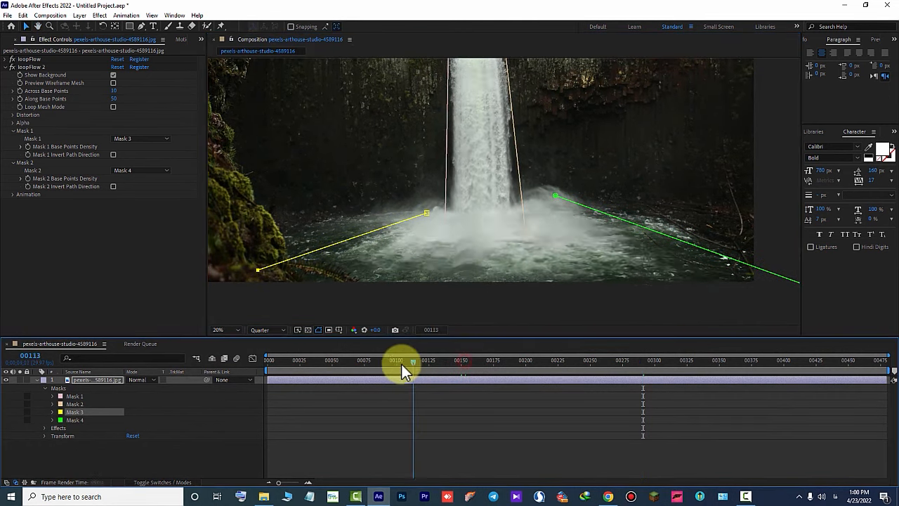
left_click_drag(413, 363, 408, 363)
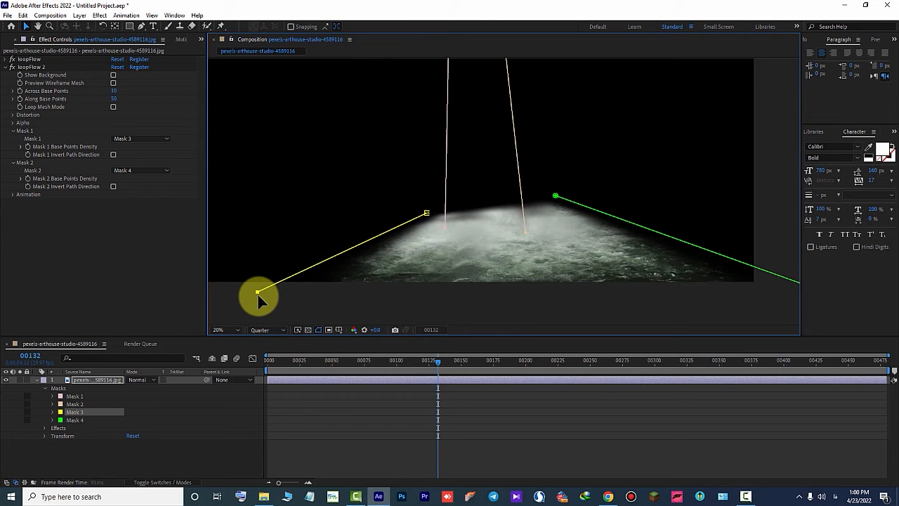
left_click_drag(258, 292, 267, 265)
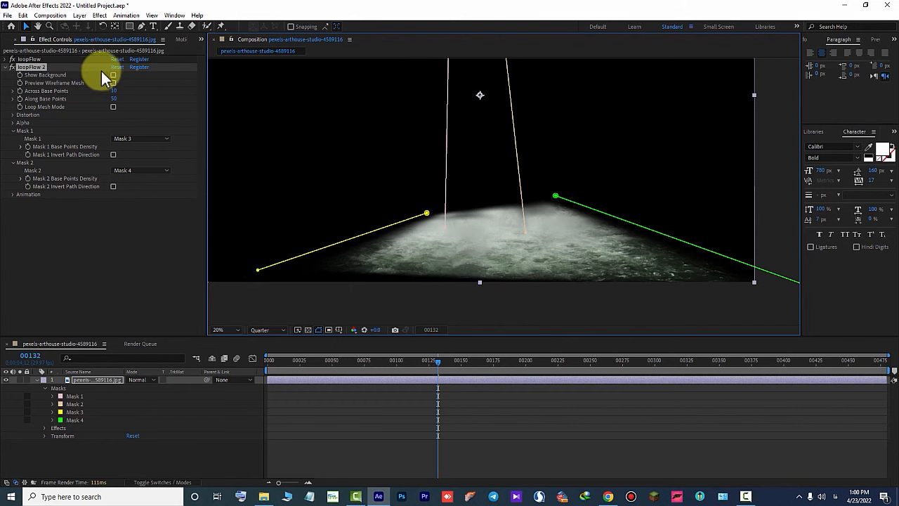
left_click(113, 76)
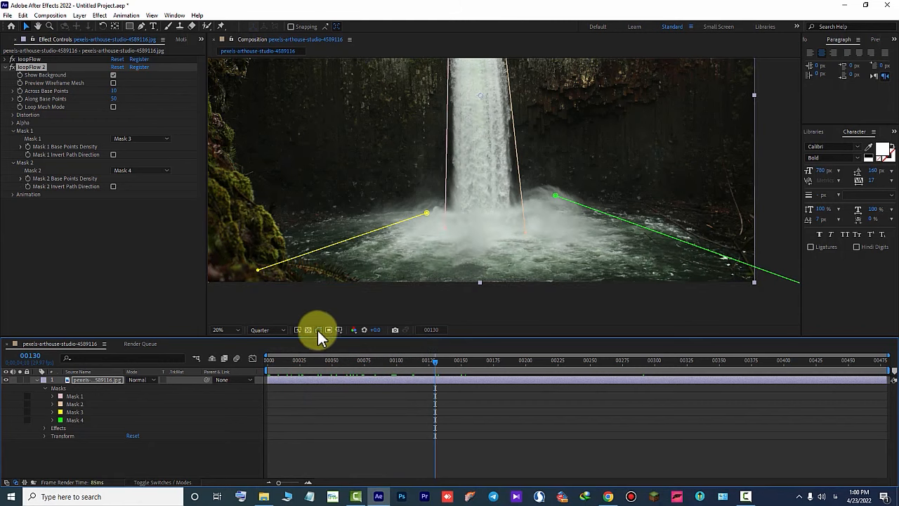
mouse_move(320, 331)
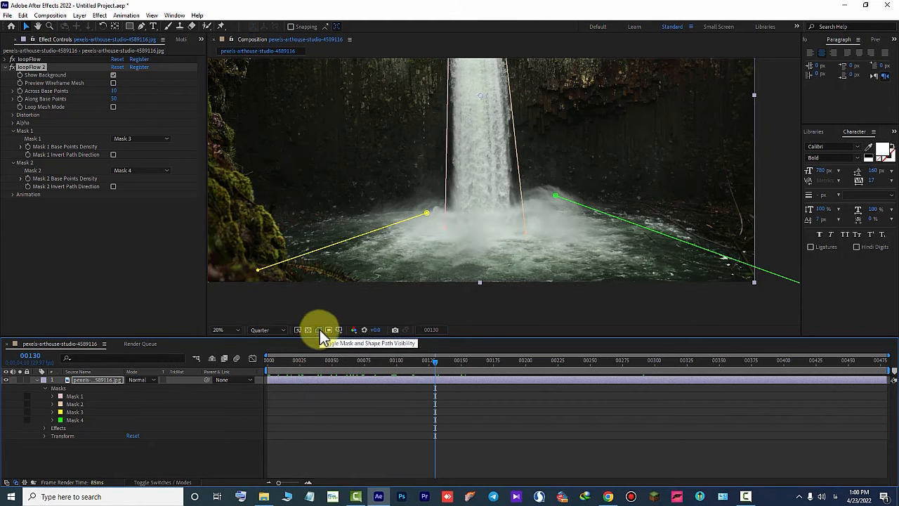
Hide the mask outlines and scrub the timeline to preview the clean flowing result.
left_click(318, 328)
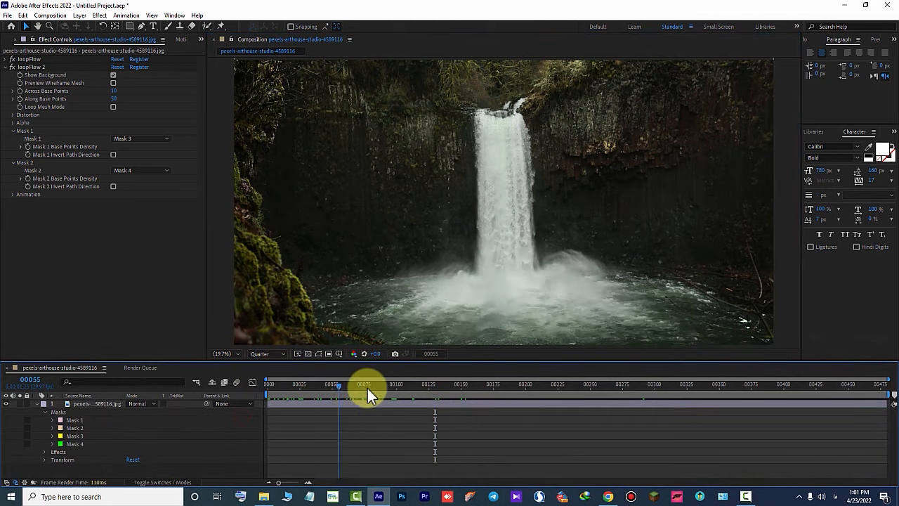
left_click_drag(365, 384, 390, 384)
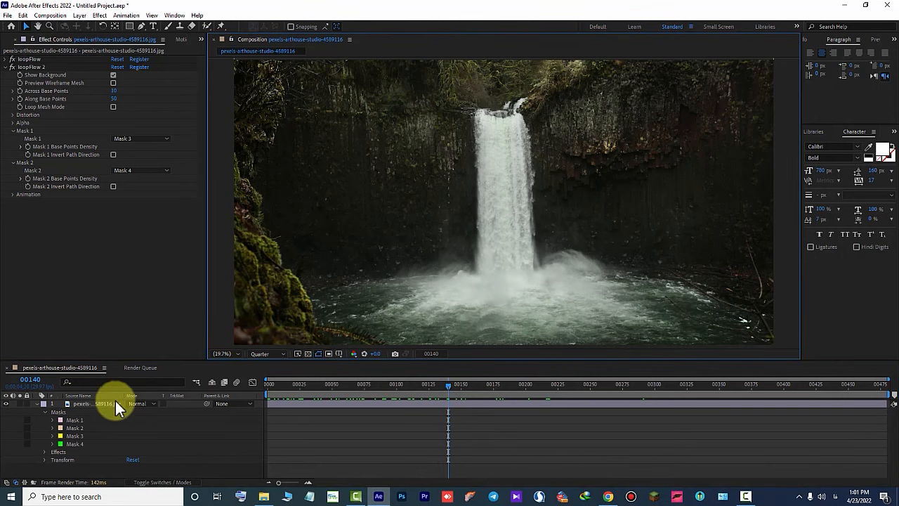
Stretch Mask 3 to the image's left edge and pull its inner end back from the fall.
left_click(96, 404)
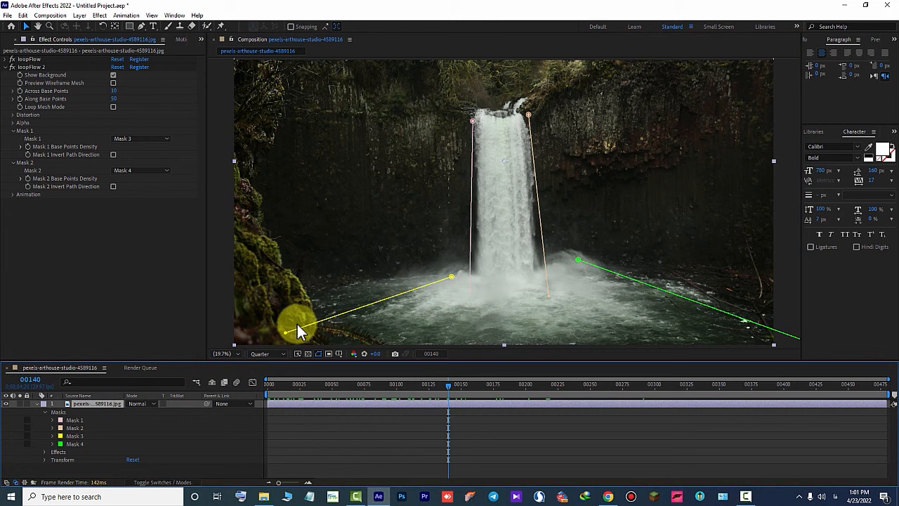
left_click_drag(296, 330, 272, 305)
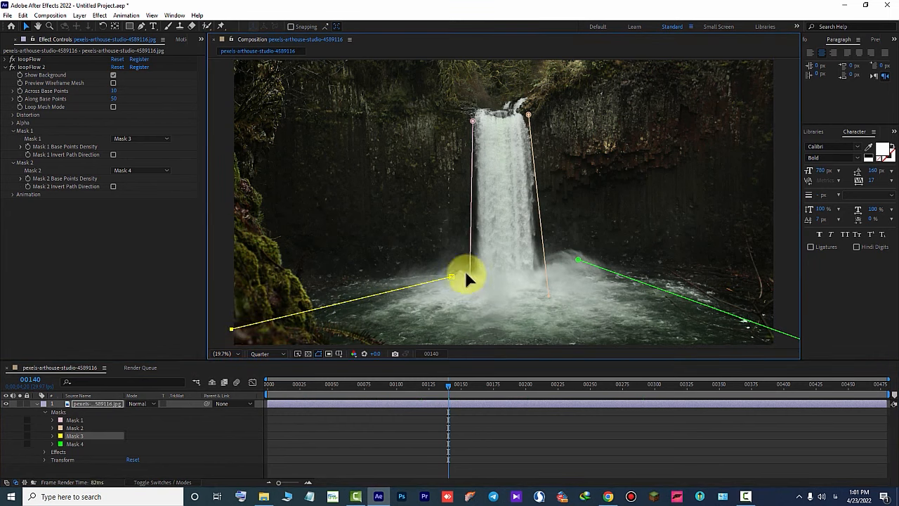
left_click_drag(469, 276, 433, 261)
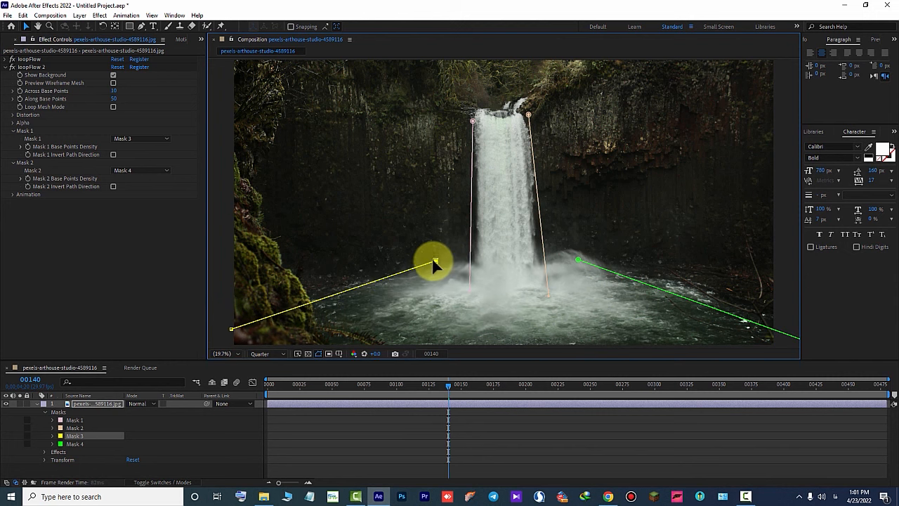
left_click_drag(435, 260, 415, 273)
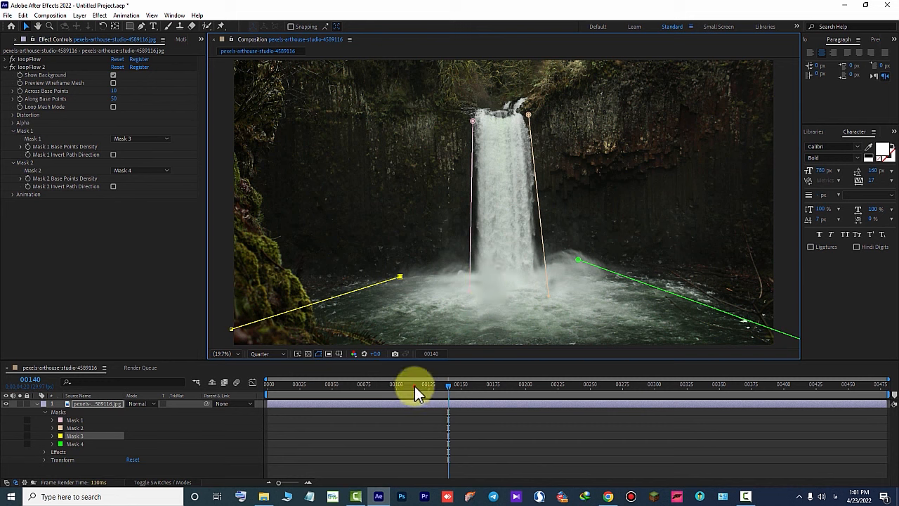
Scrub the timeline to check the adjusted left pool flow across the loop.
left_click_drag(418, 384, 369, 384)
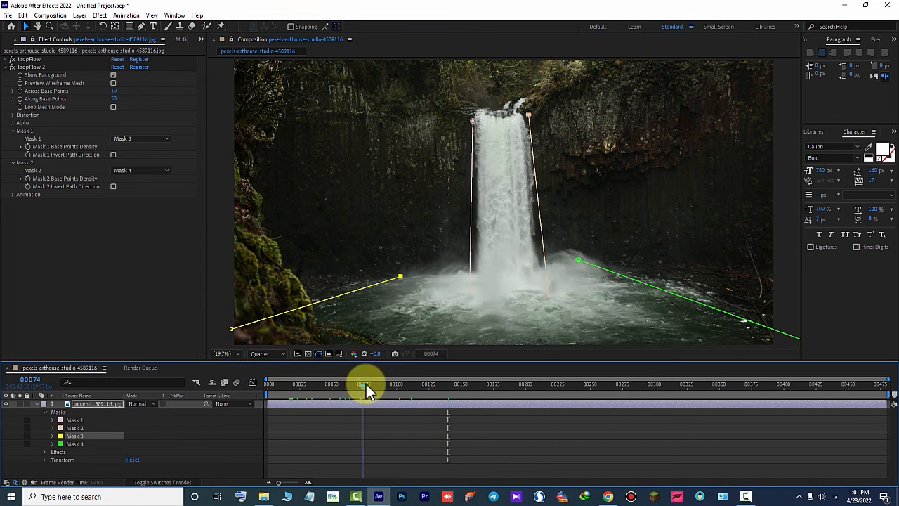
left_click_drag(368, 391, 594, 391)
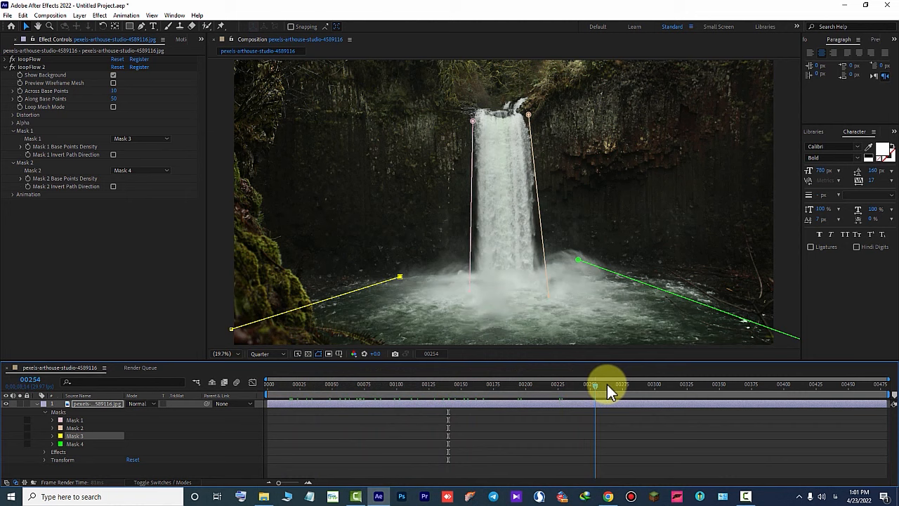